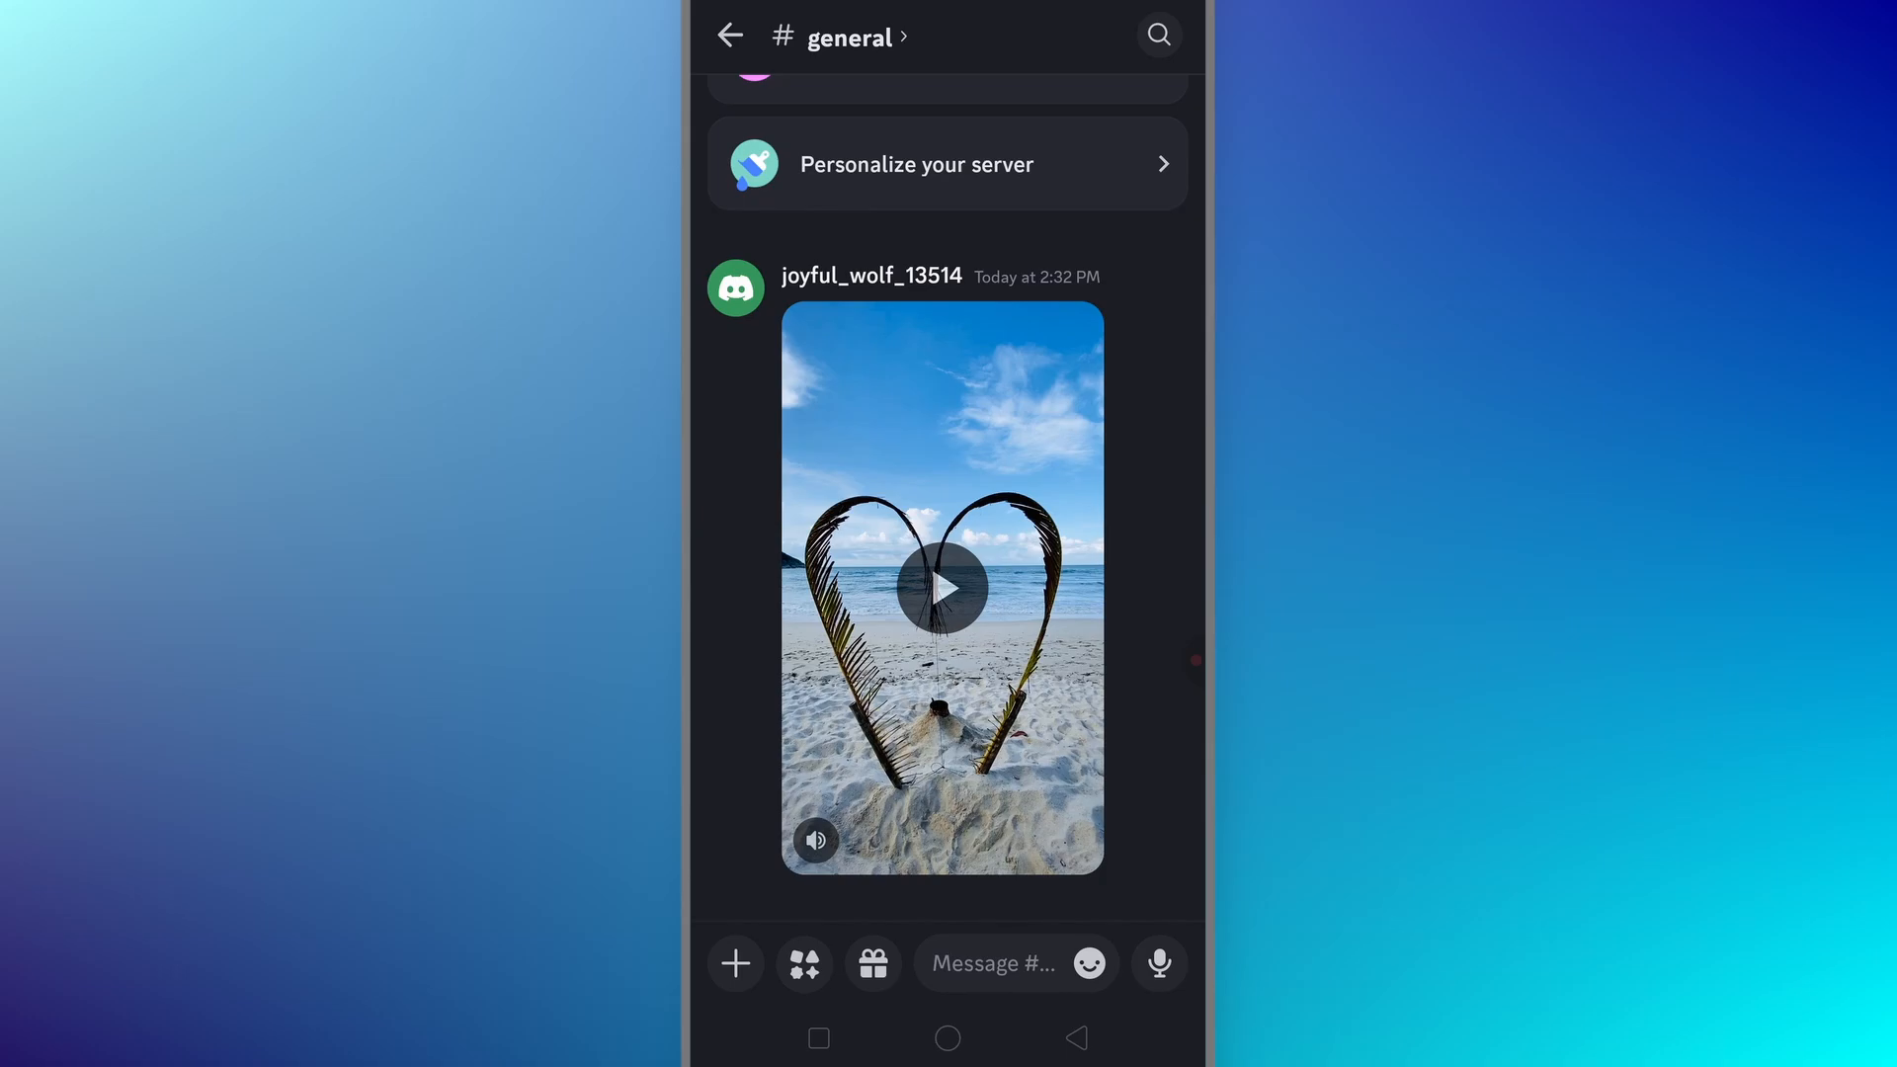
# Save the beach heart video to the phone from its full-screen more-actions menu.
pyautogui.click(941, 587)
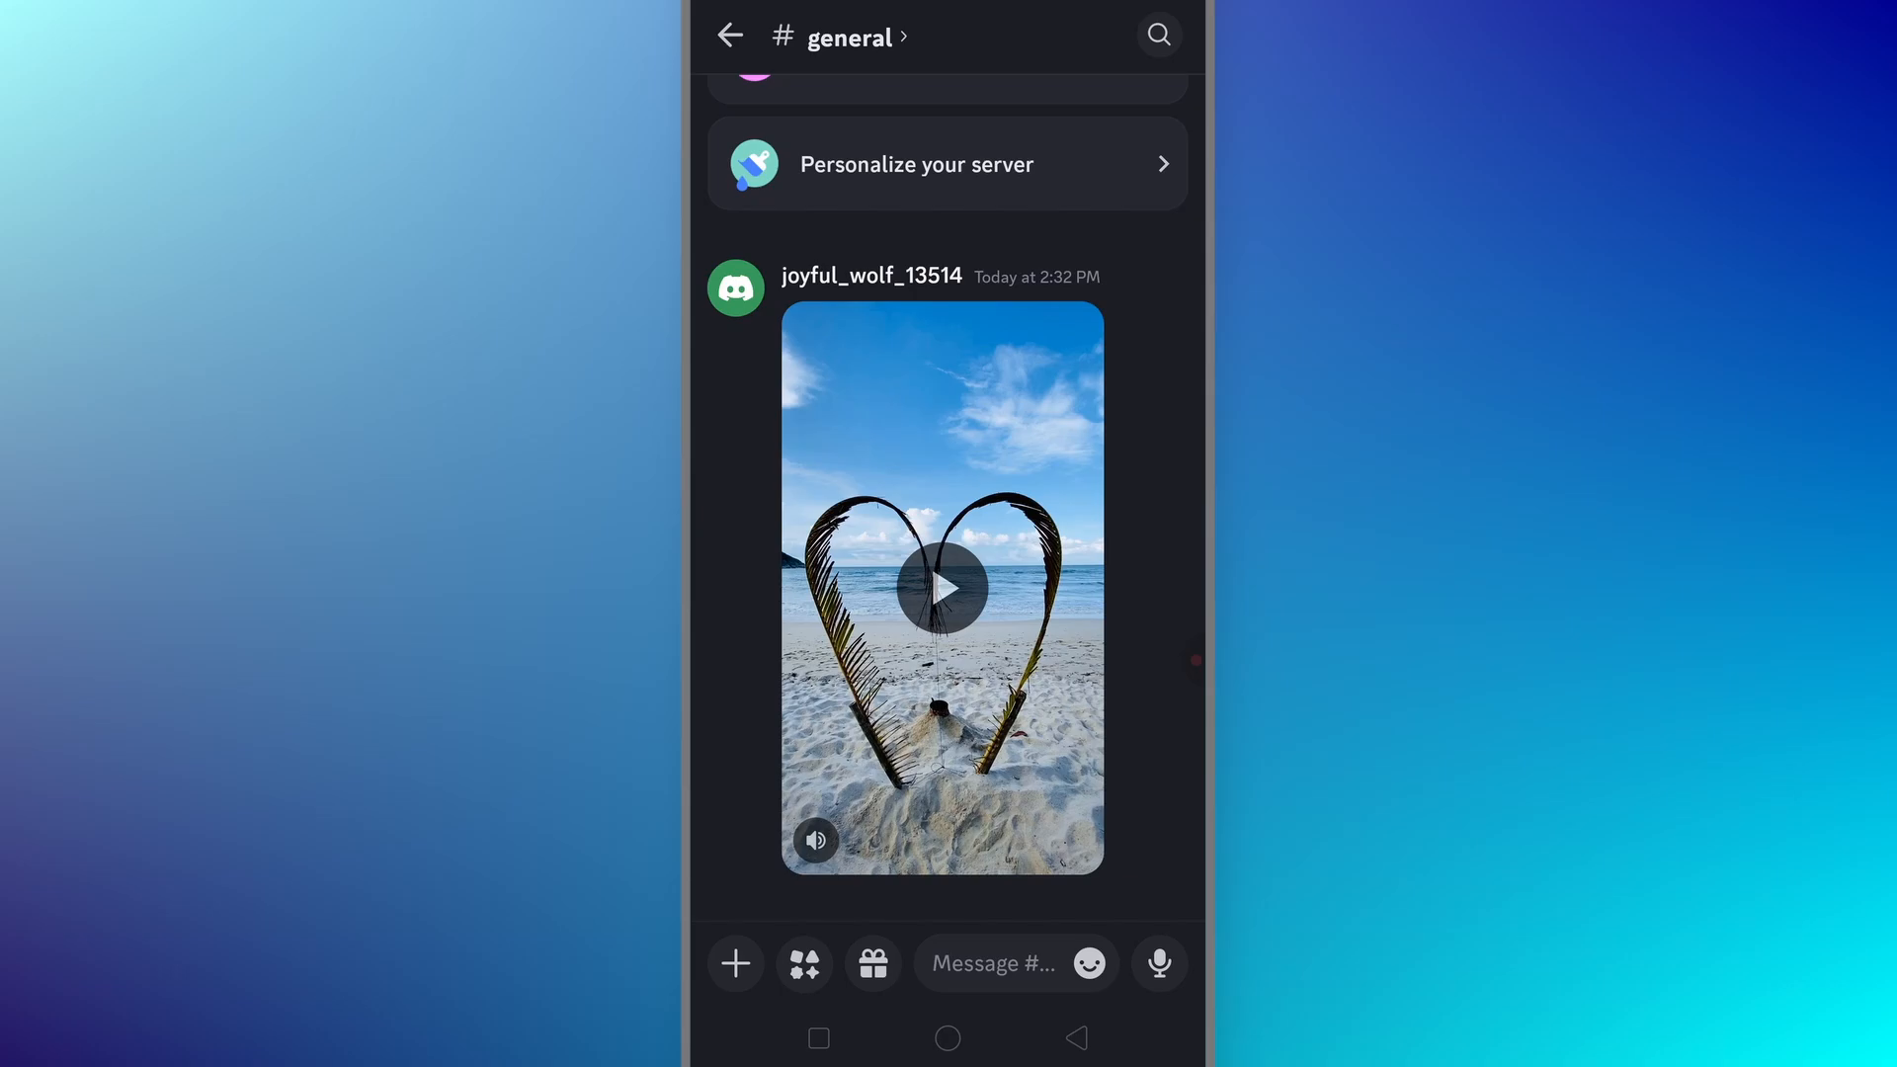
pyautogui.click(941, 587)
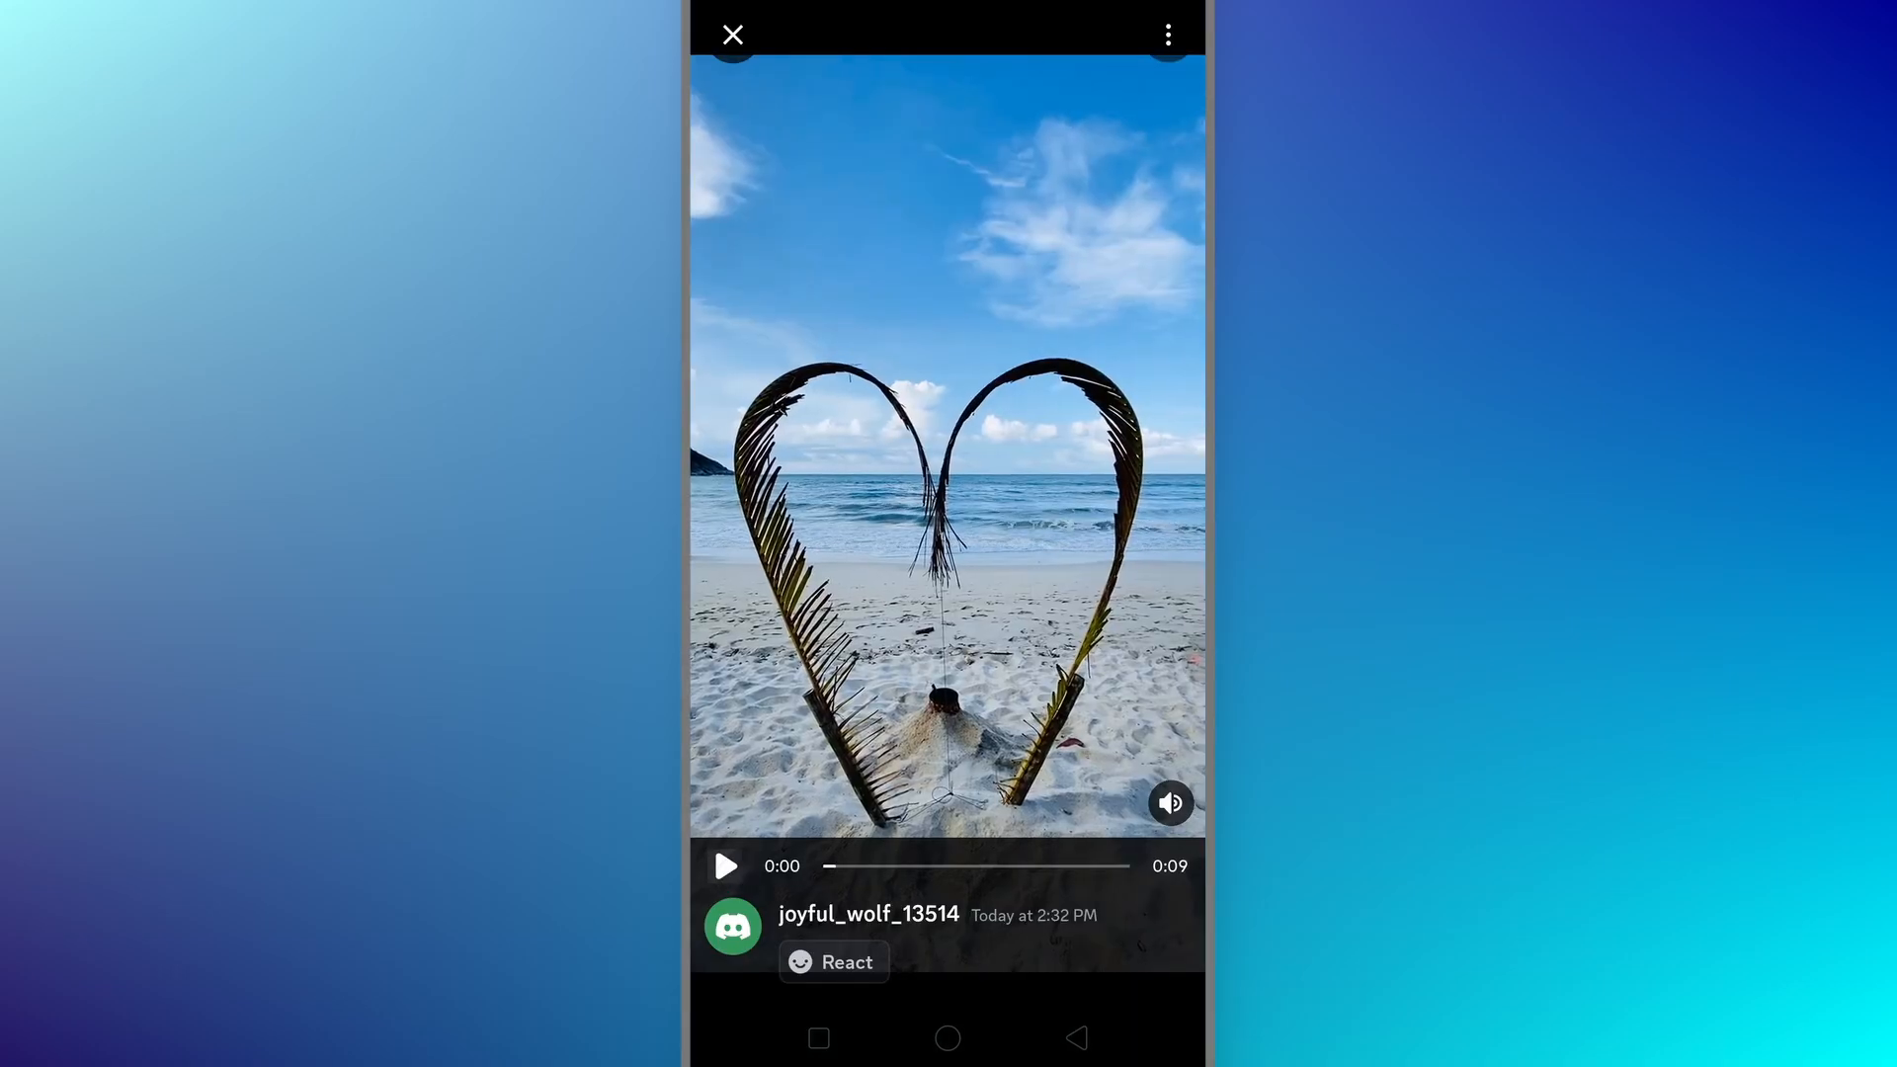
pyautogui.click(1167, 34)
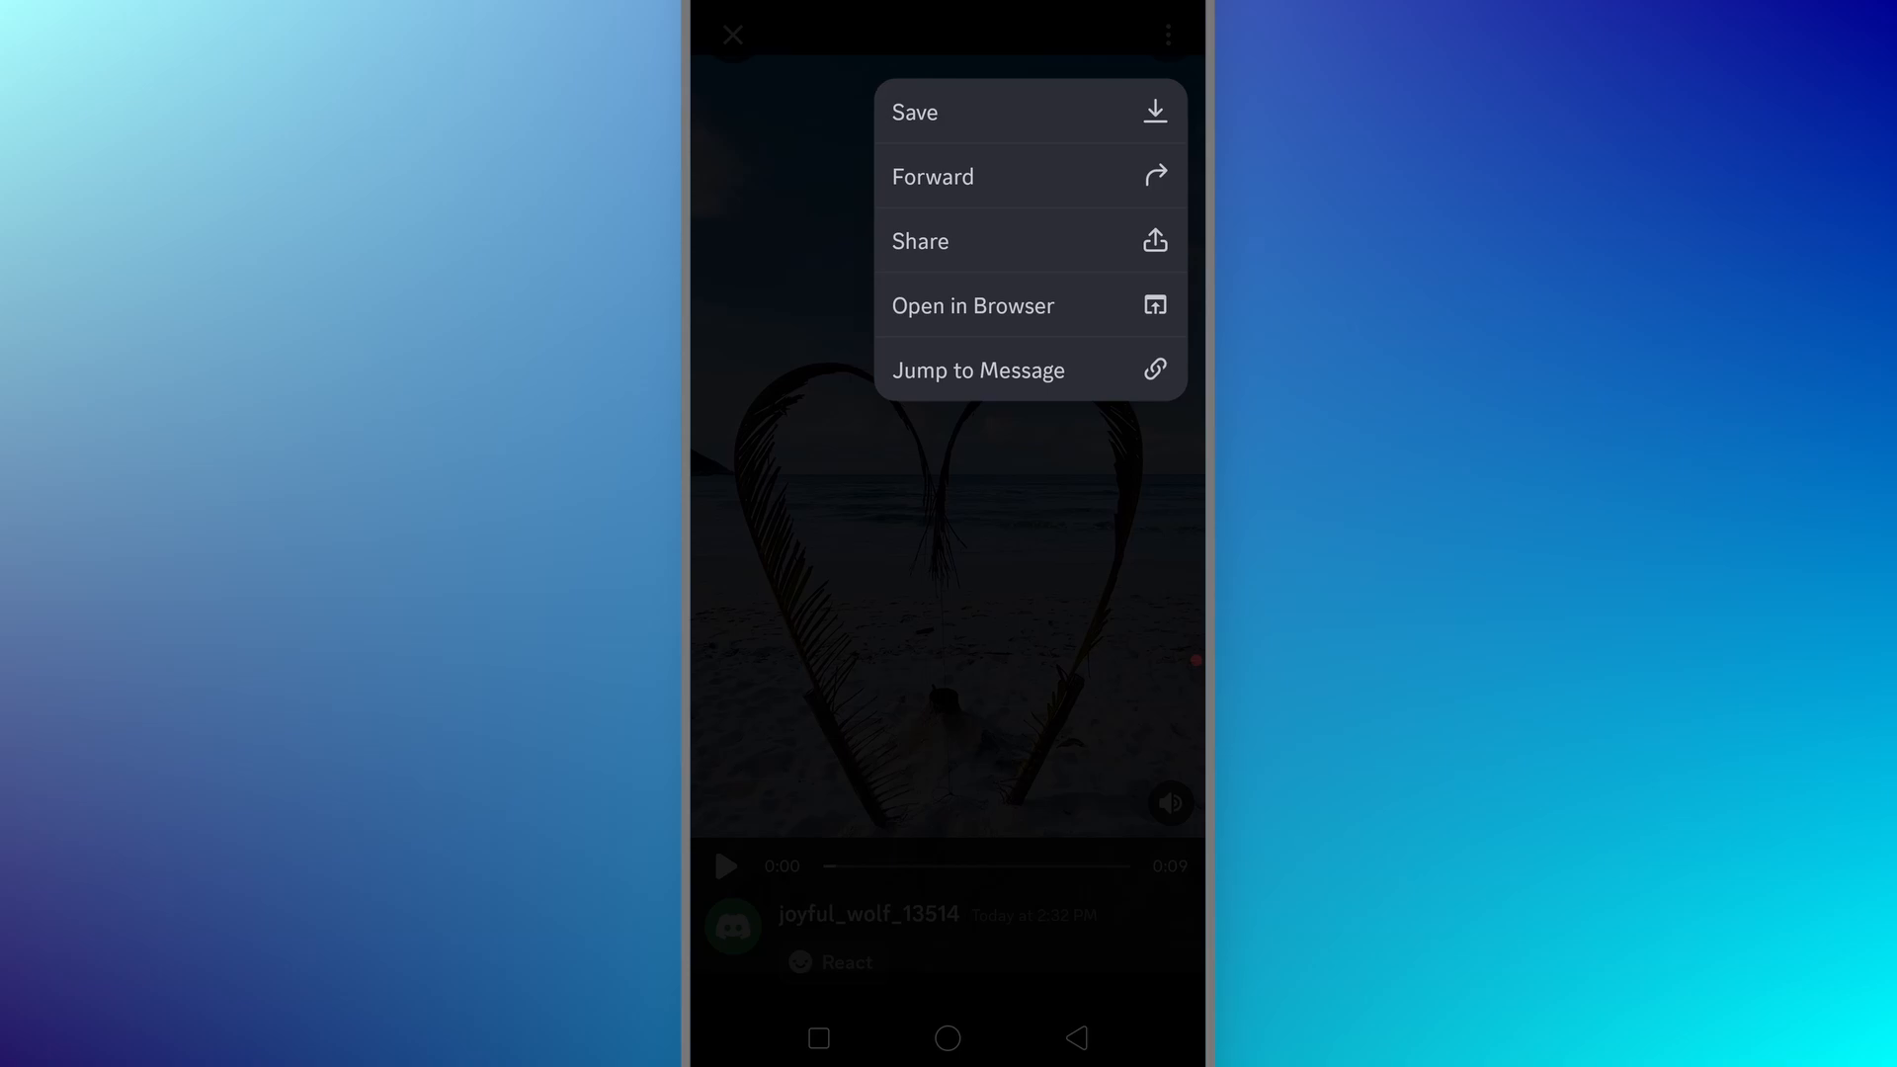
pyautogui.click(915, 111)
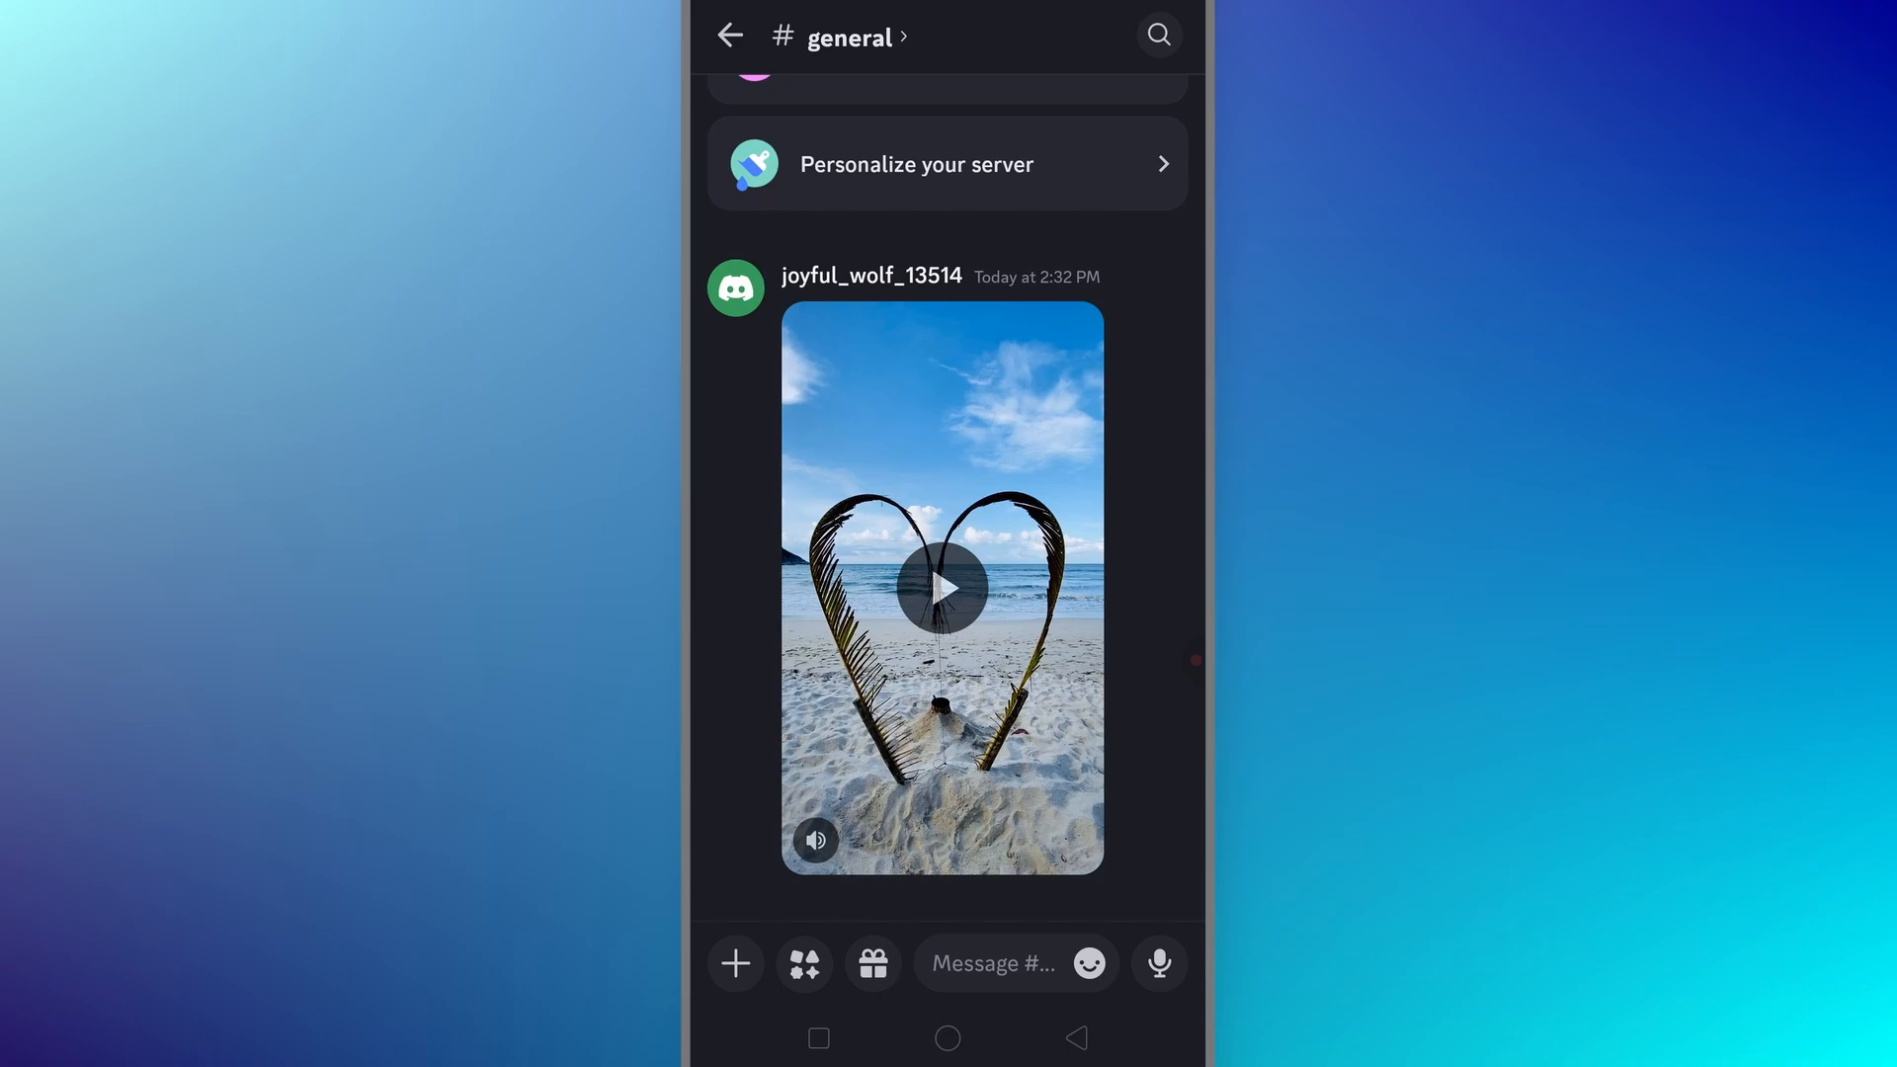
# Reopen the beach heart video full screen to reach its actions menu.
pyautogui.click(941, 589)
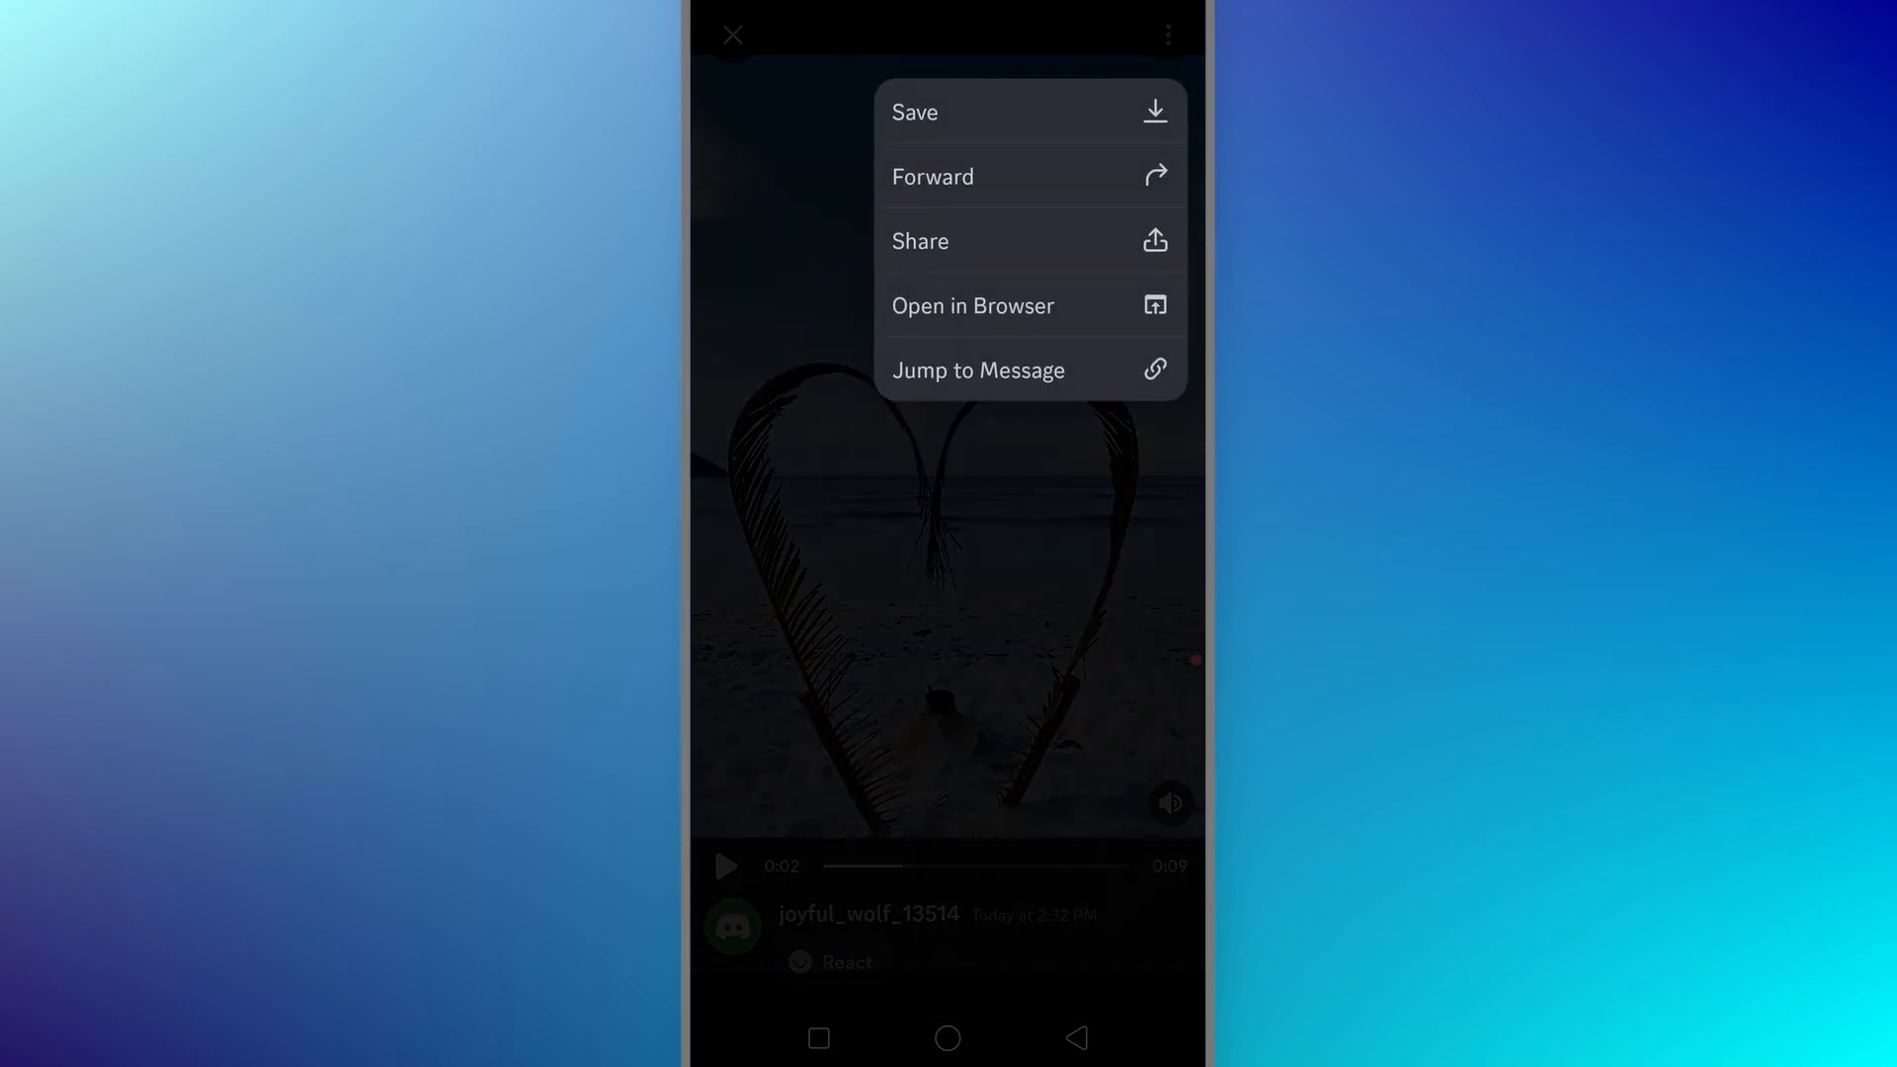
# Open the video in Chrome, confirm downloading it again, and play the newest copy from Downloads.
pyautogui.click(915, 111)
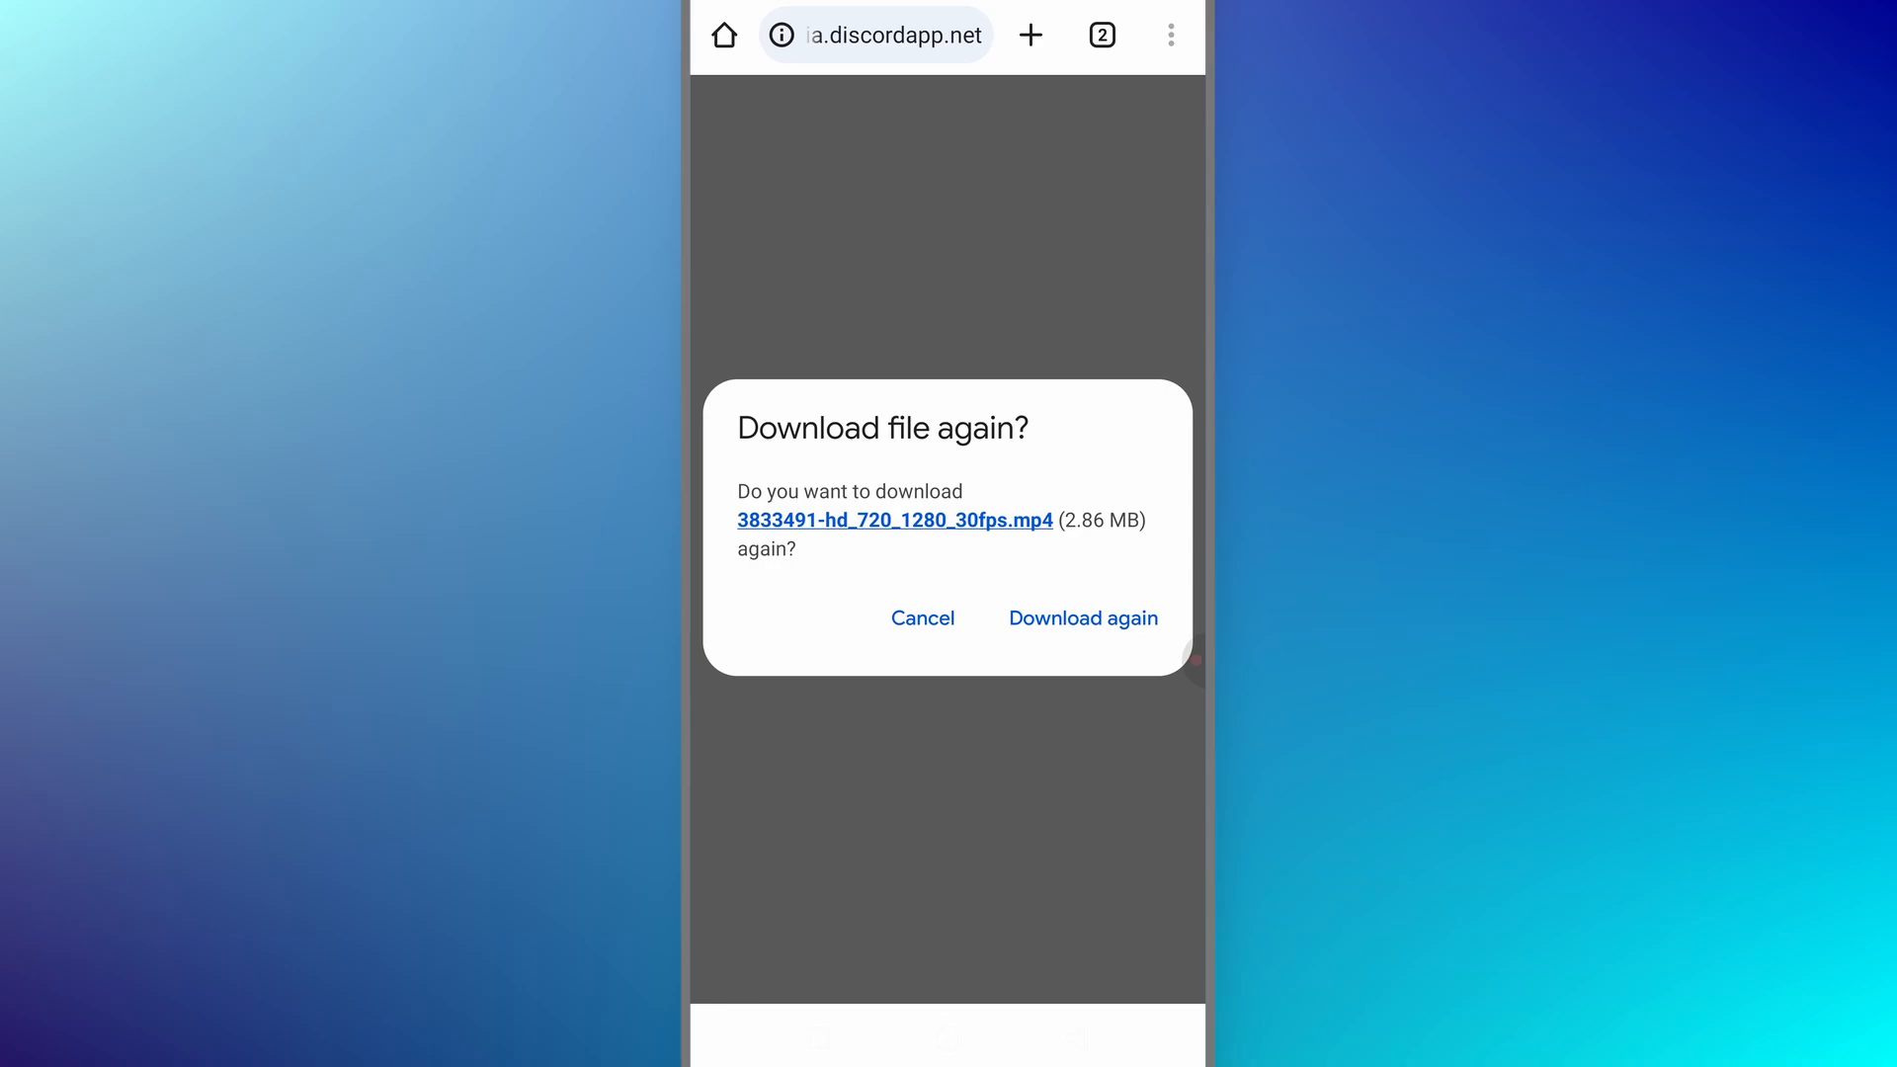
pyautogui.click(923, 619)
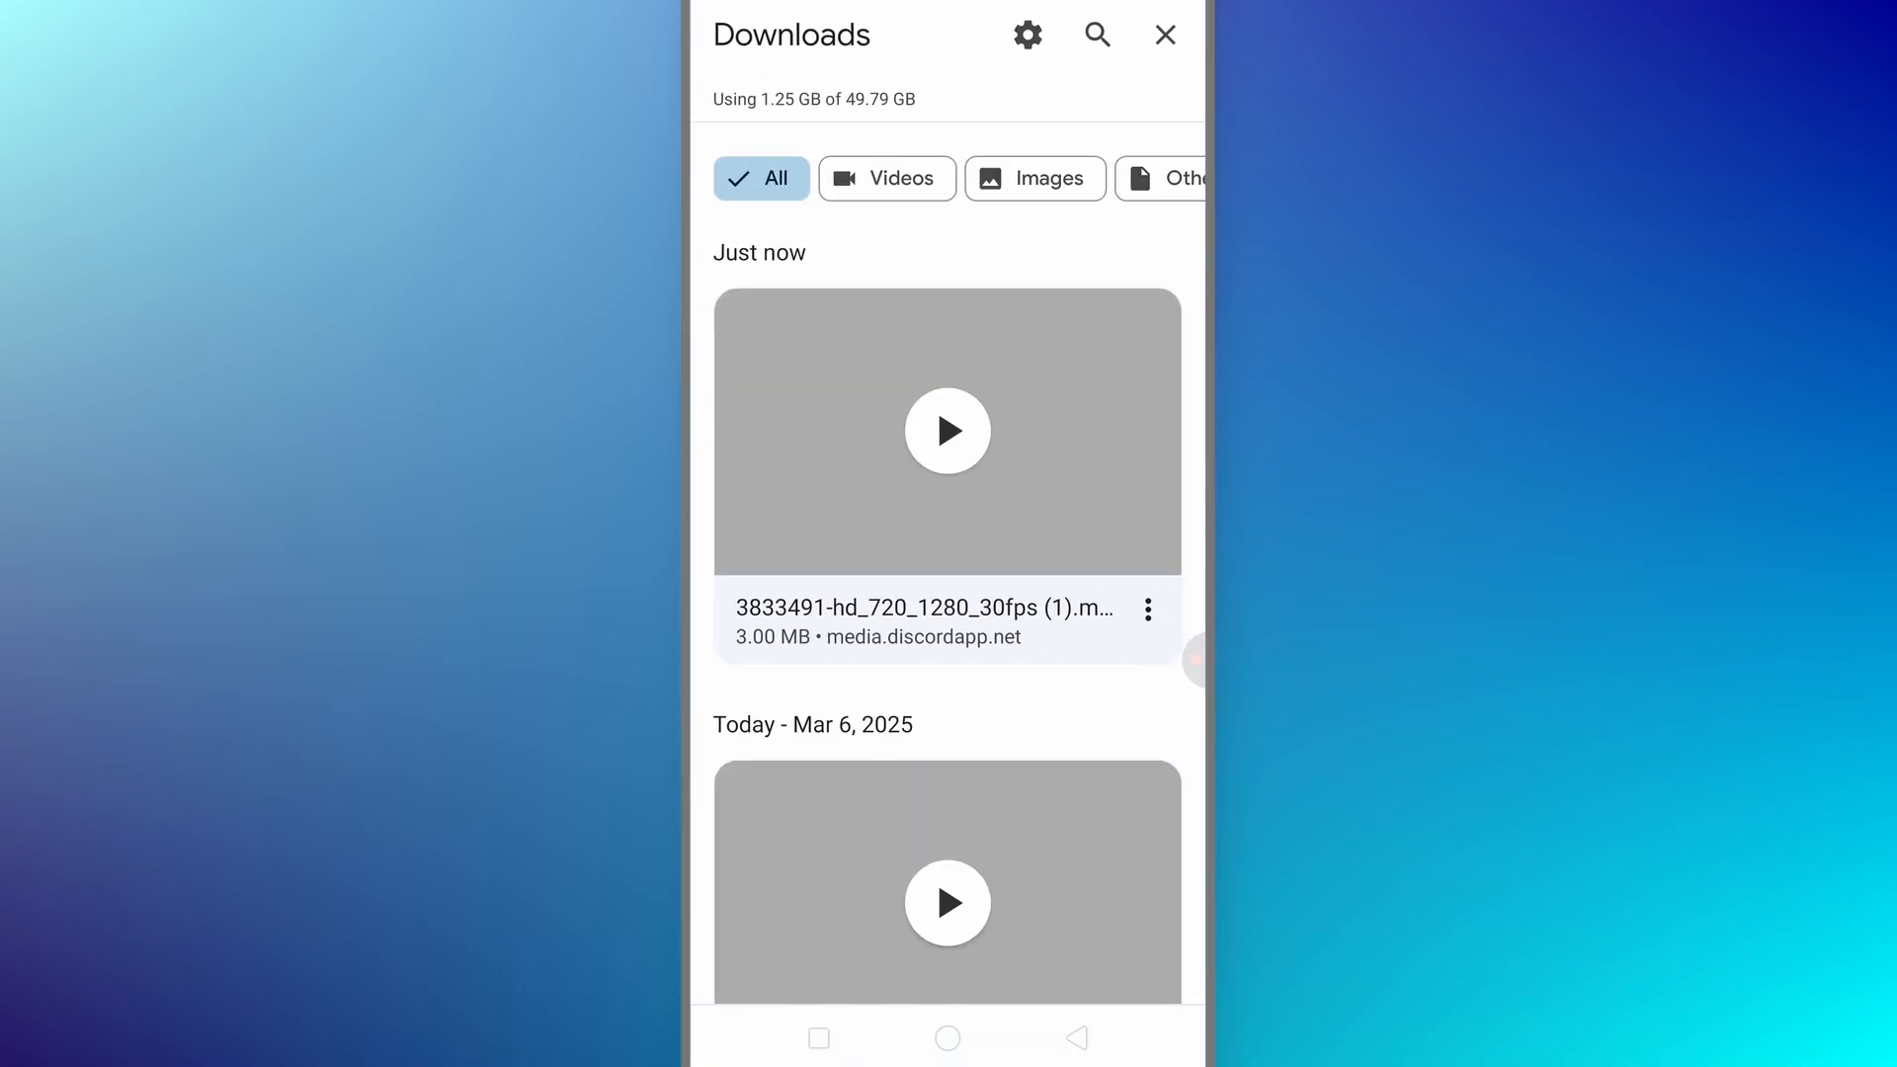
pyautogui.click(947, 431)
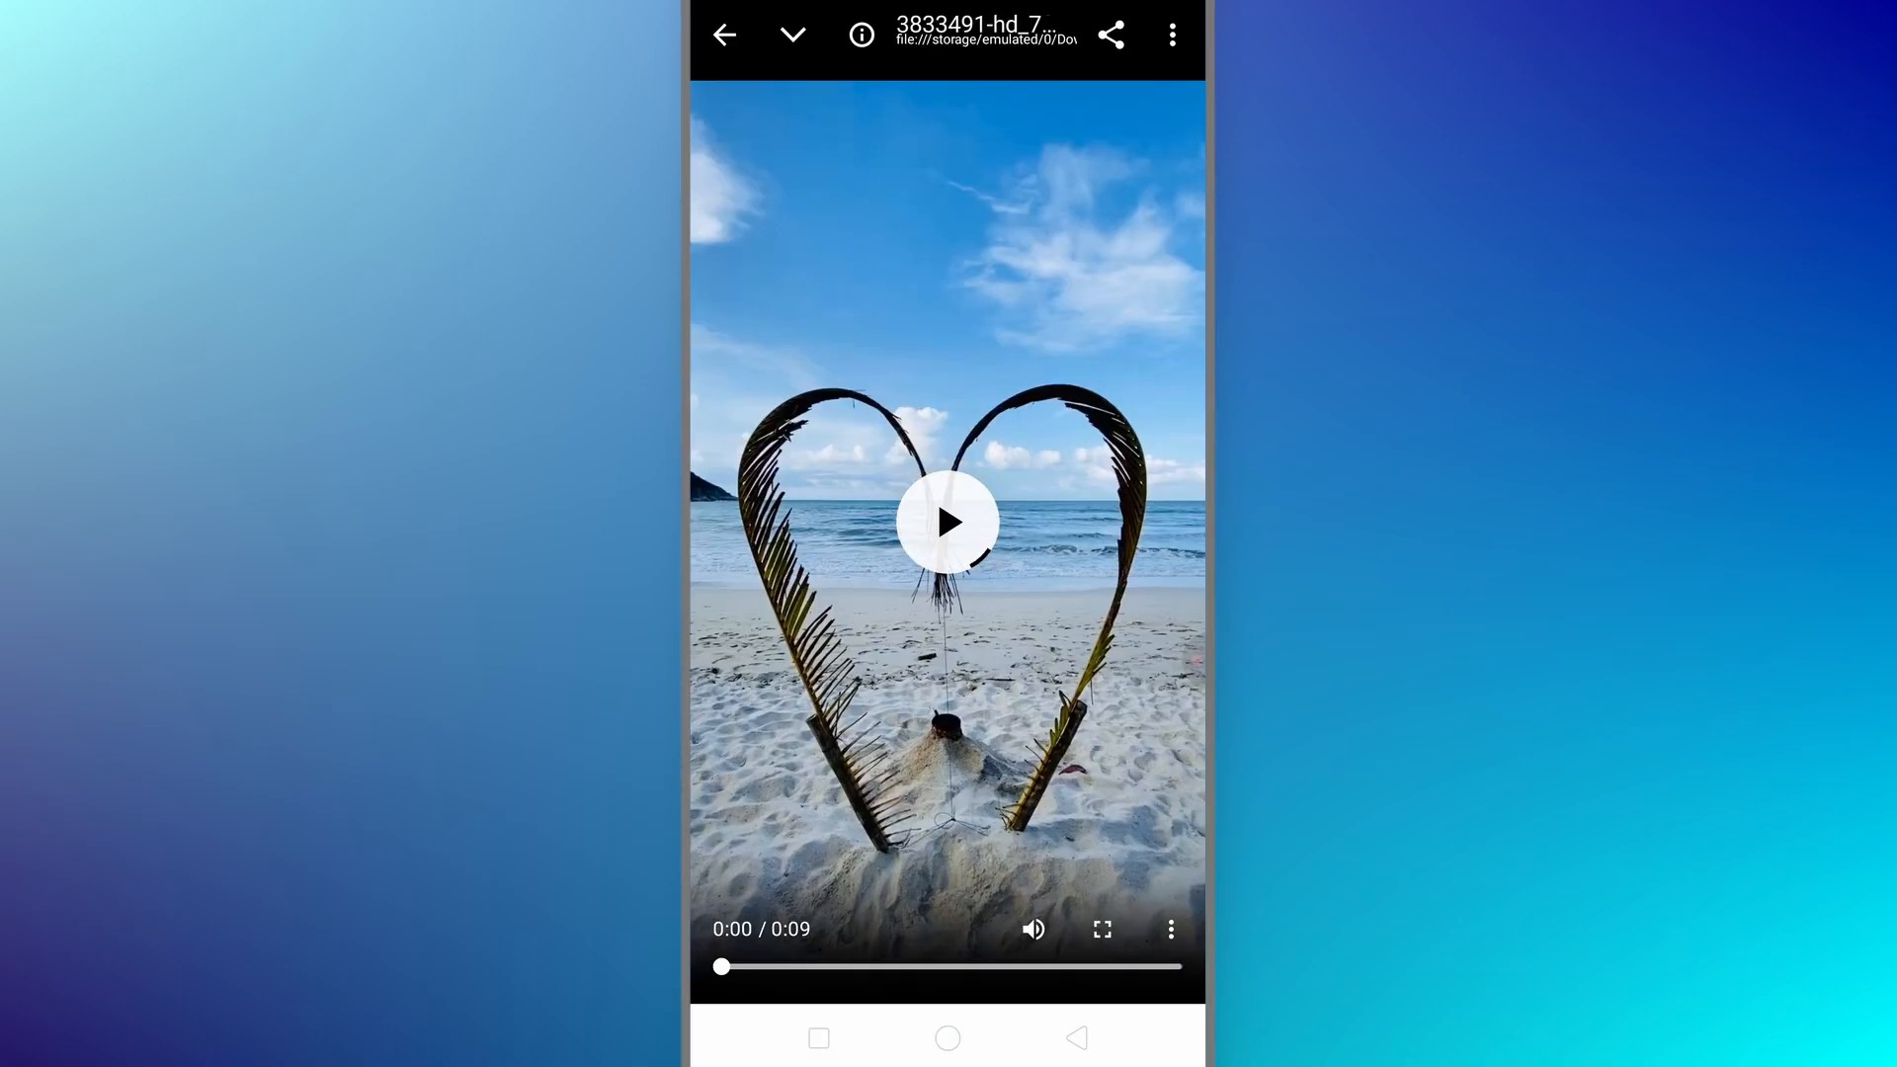